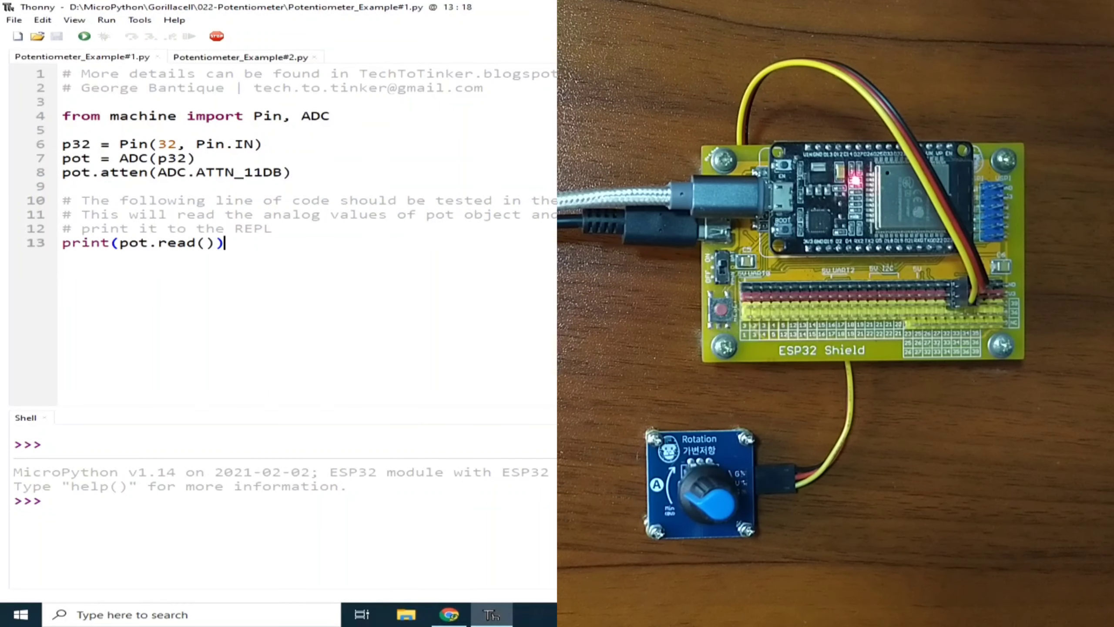
# Run Potentiometer_Example#1.py on the ESP32, printing a knob reading of 842 in the shell.
pyautogui.click(241, 57)
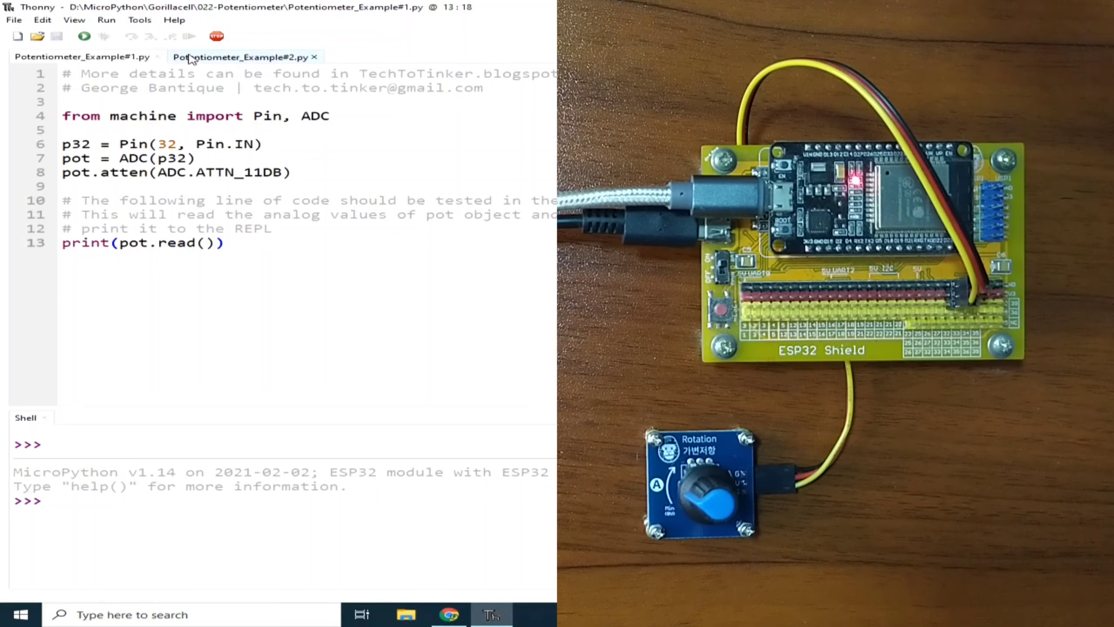
pyautogui.click(82, 56)
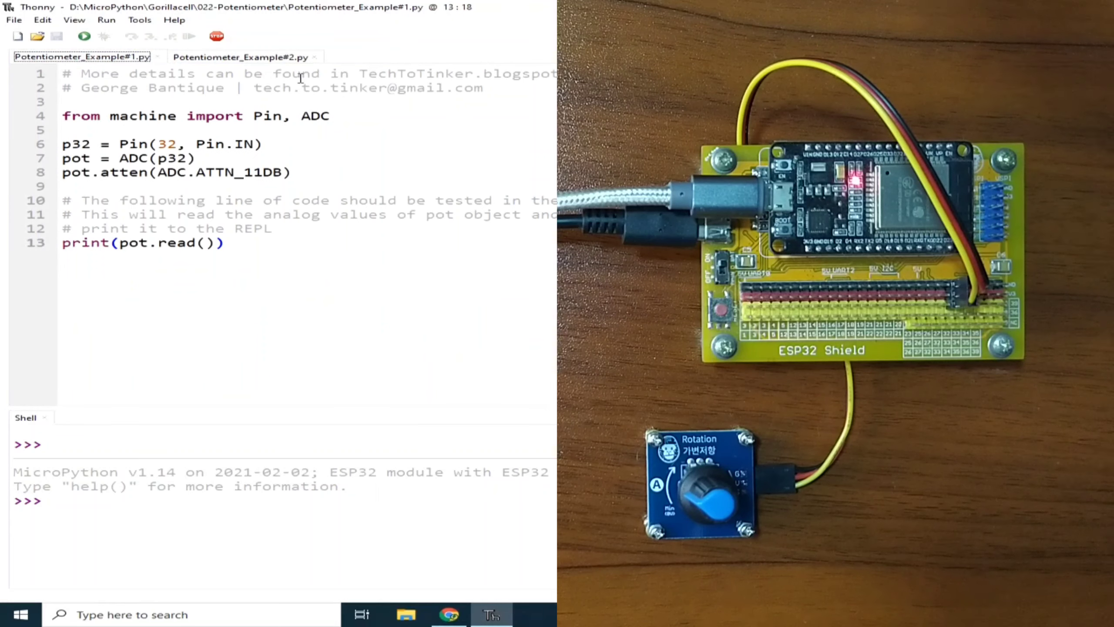
pyautogui.moveTo(83, 37)
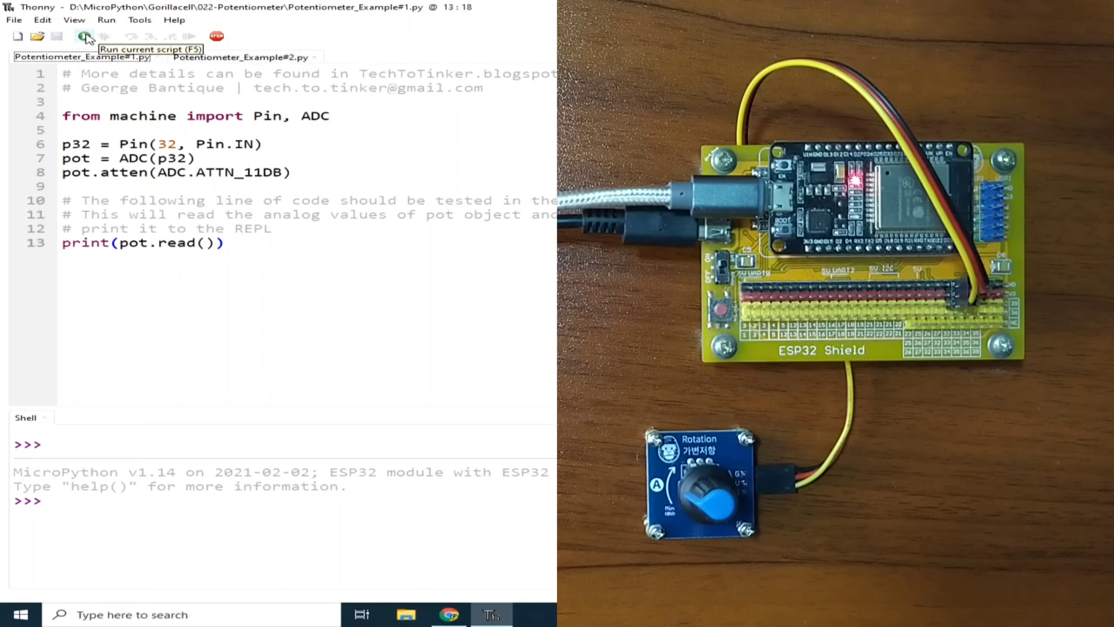
pyautogui.click(84, 36)
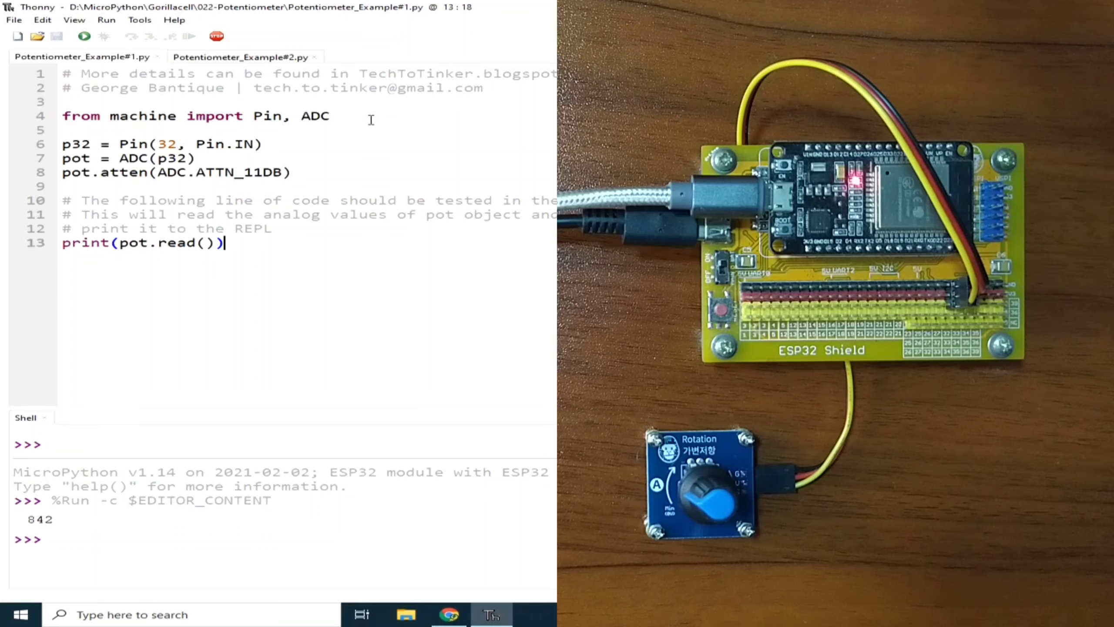
pyautogui.doubleClick(268, 116)
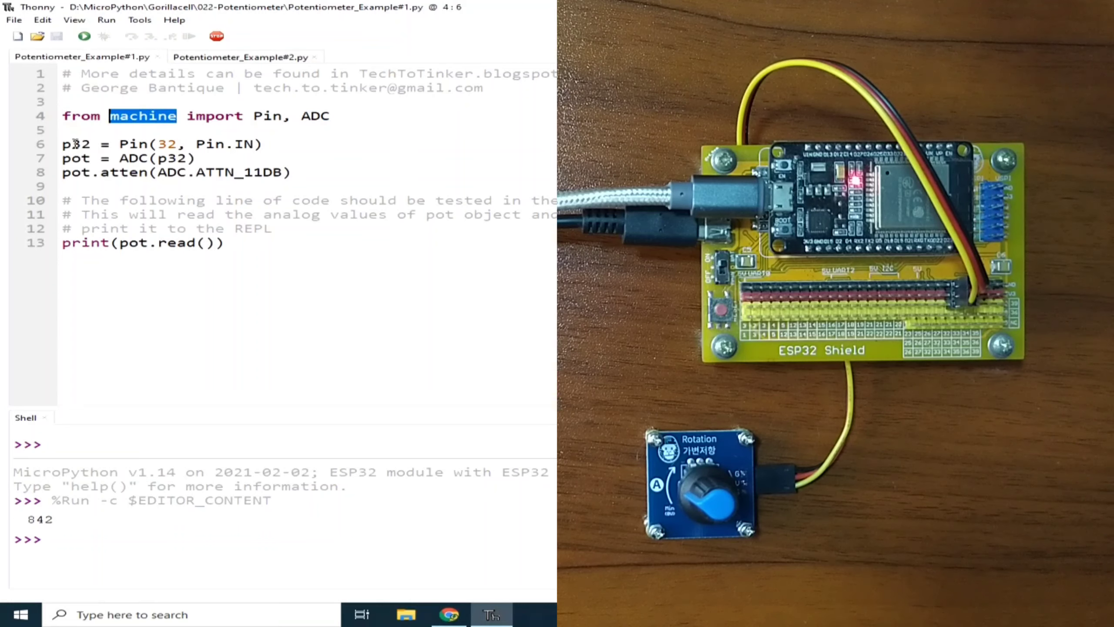
pyautogui.doubleClick(75, 144)
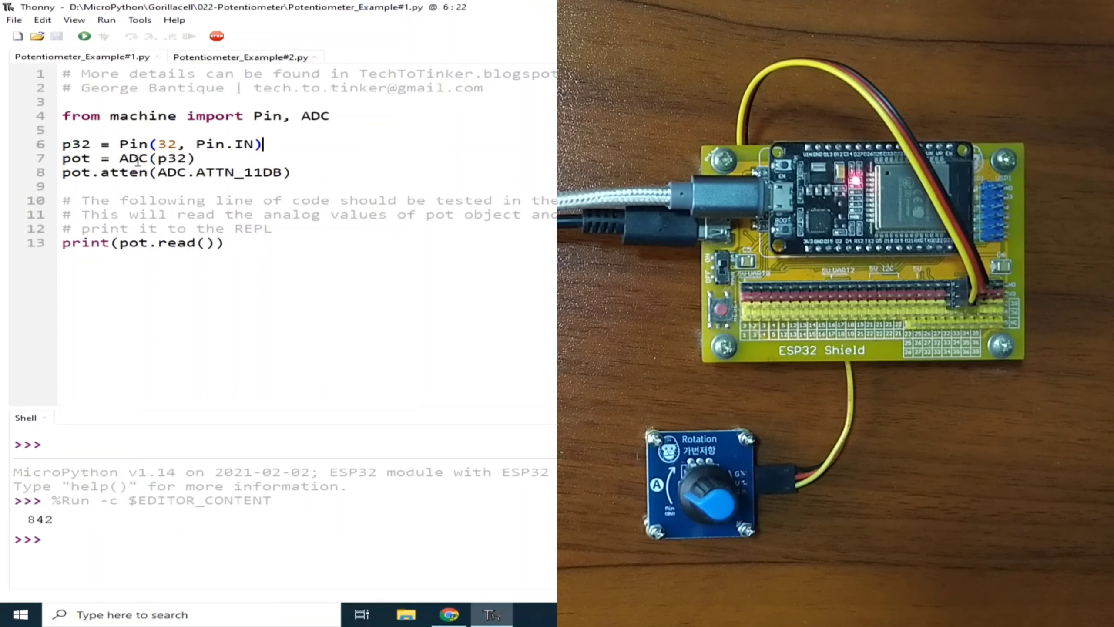
pyautogui.doubleClick(133, 158)
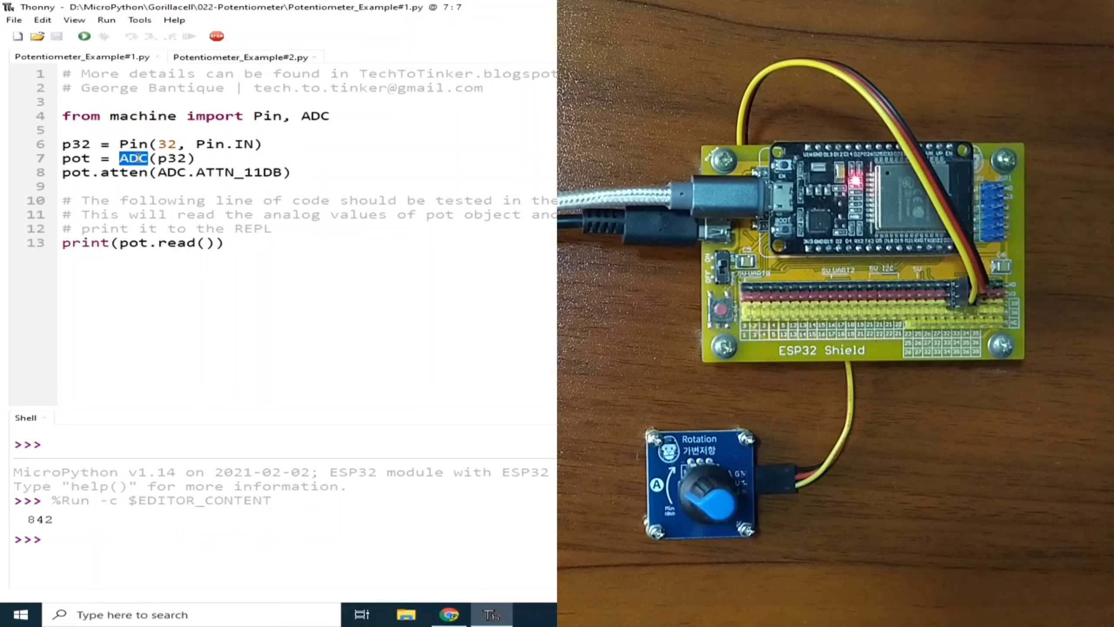
pyautogui.doubleClick(75, 158)
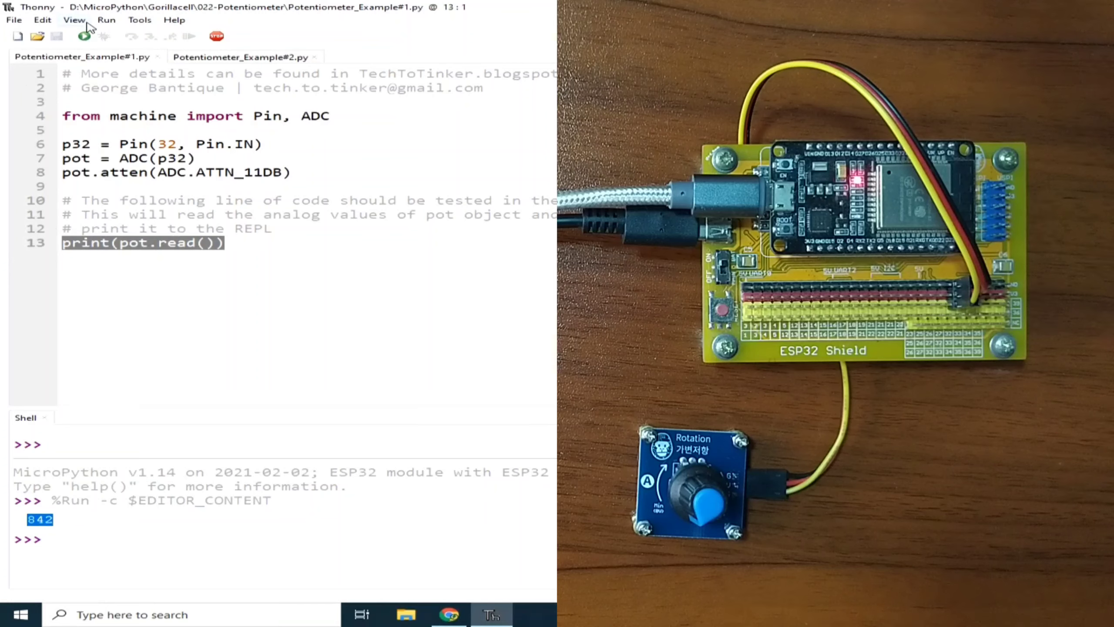
# Rerun the script at each knob extreme, reading 0 and then 4095.
pyautogui.click(84, 37)
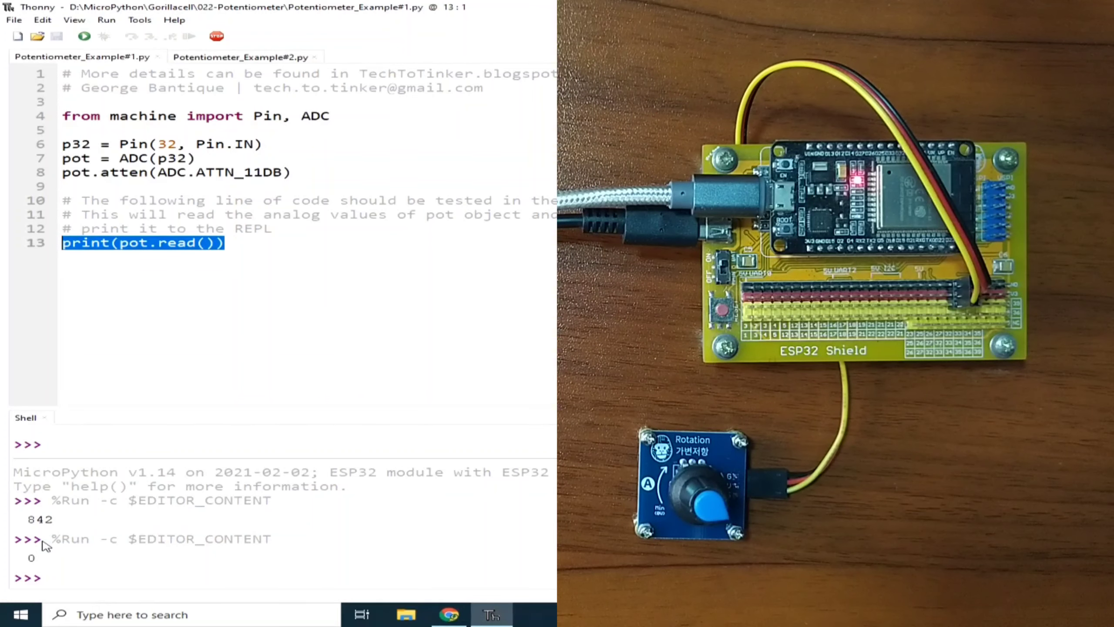
pyautogui.moveTo(83, 37)
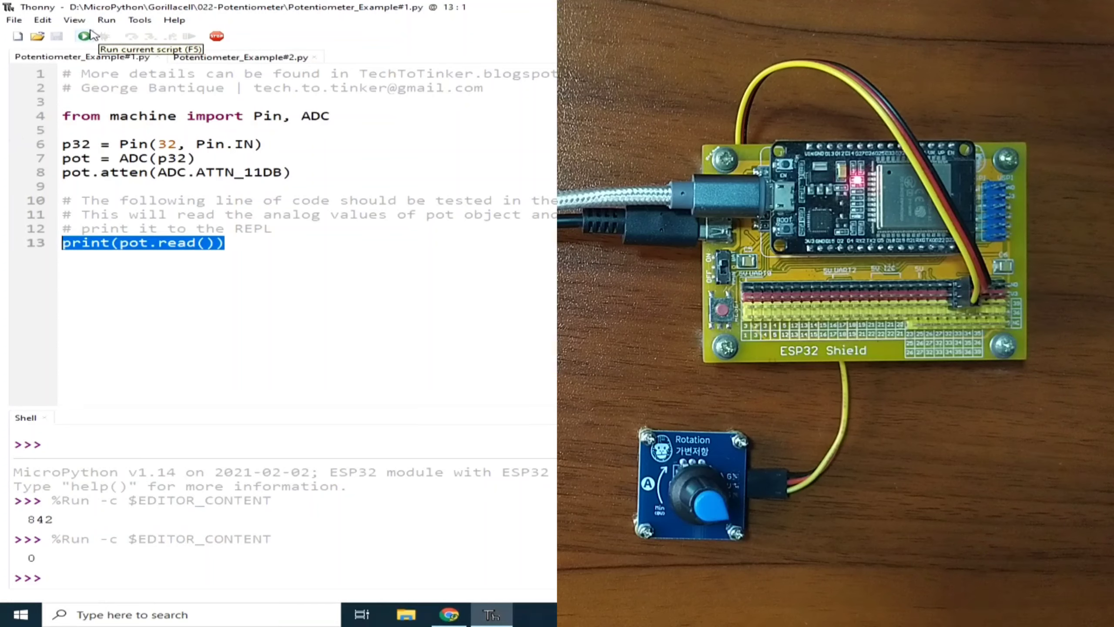
pyautogui.click(83, 37)
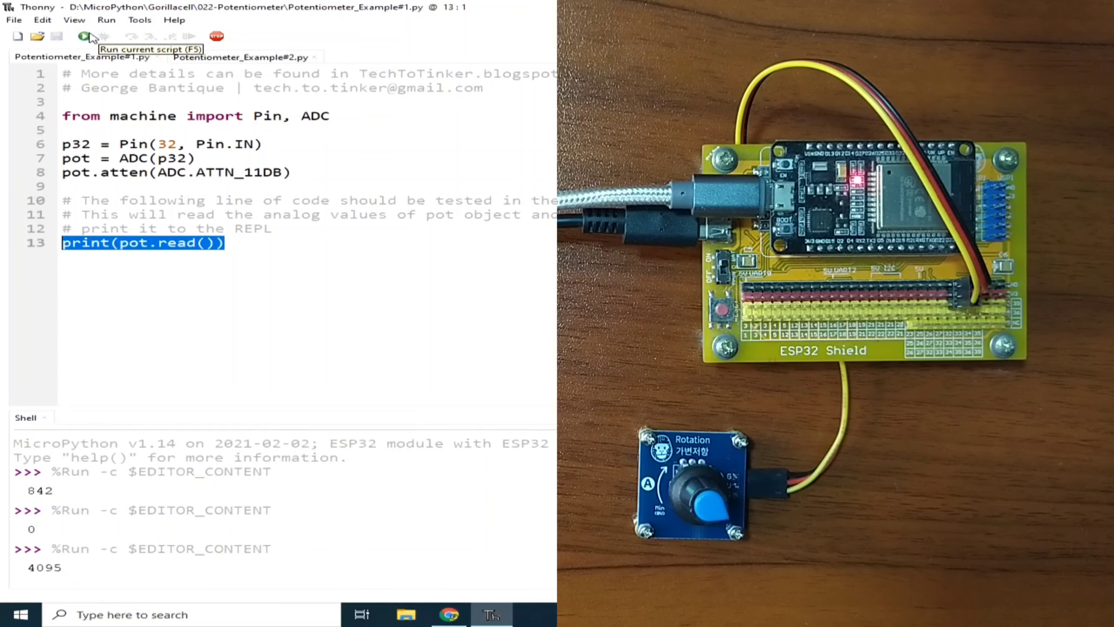
pyautogui.click(85, 37)
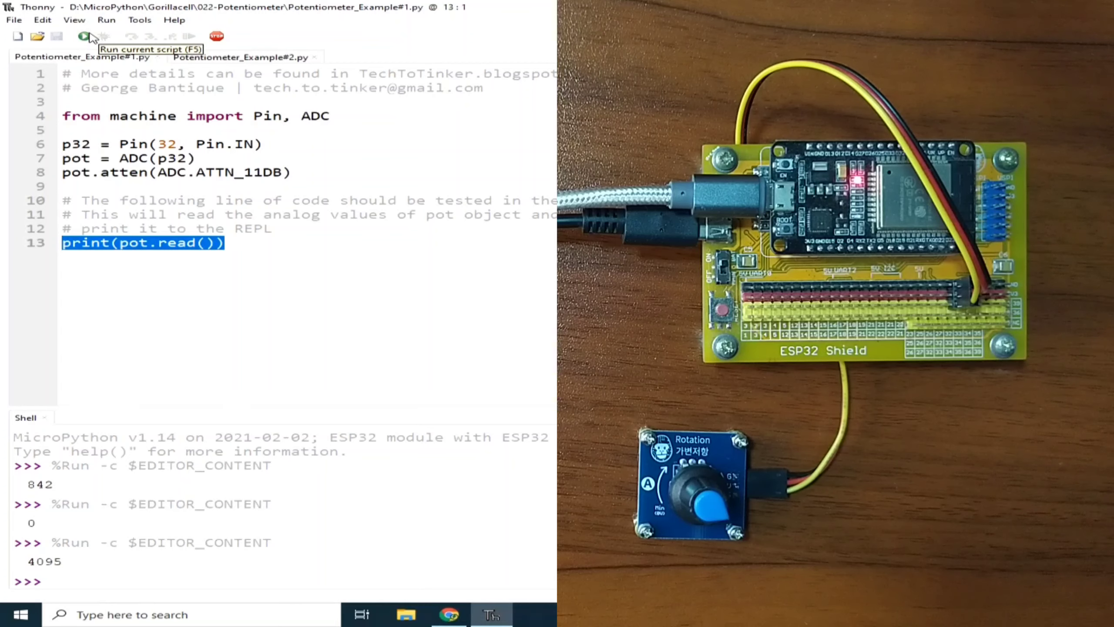
pyautogui.moveTo(141, 173)
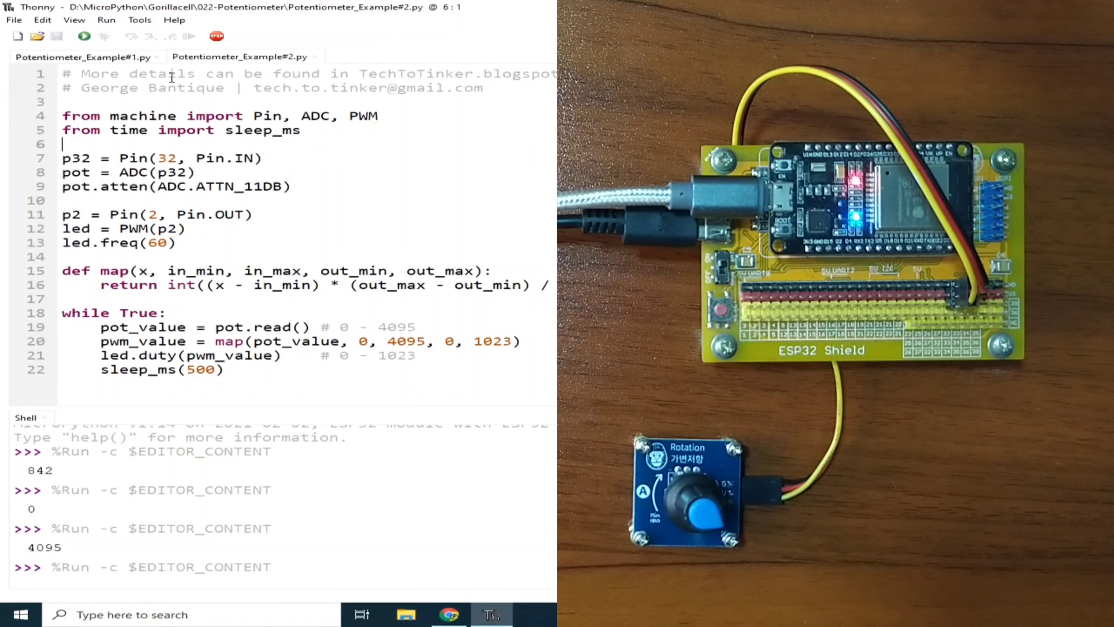
# Highlight ADC and PWM in the brightness script, then switch to the MicroPython docs in Chrome.
pyautogui.doubleClick(363, 115)
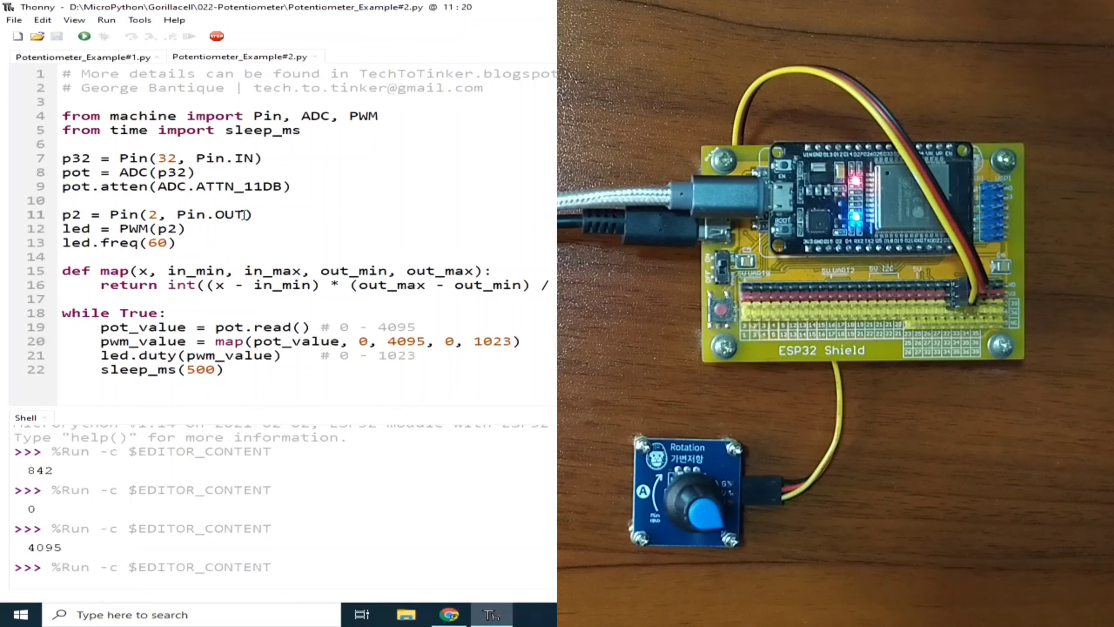
pyautogui.doubleClick(230, 214)
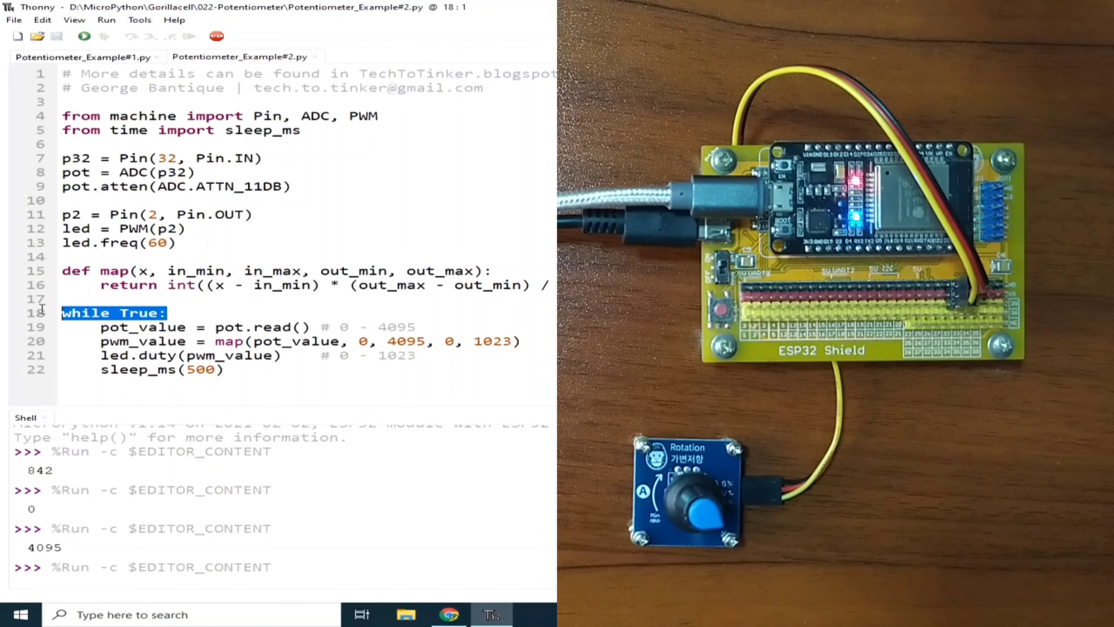
pyautogui.moveTo(63, 311)
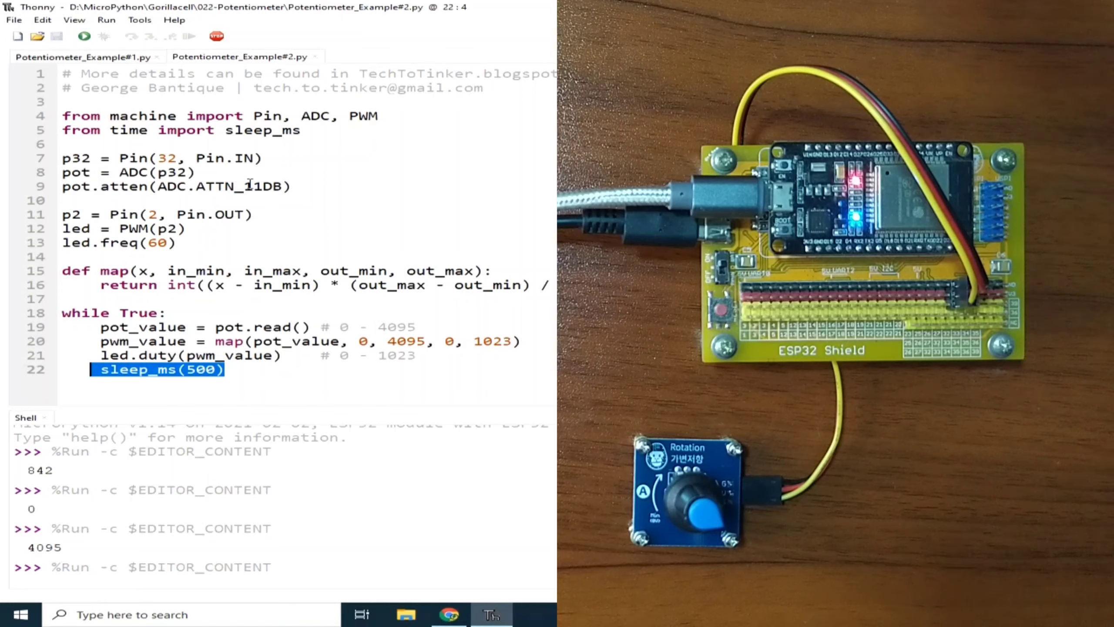
pyautogui.doubleClick(132, 172)
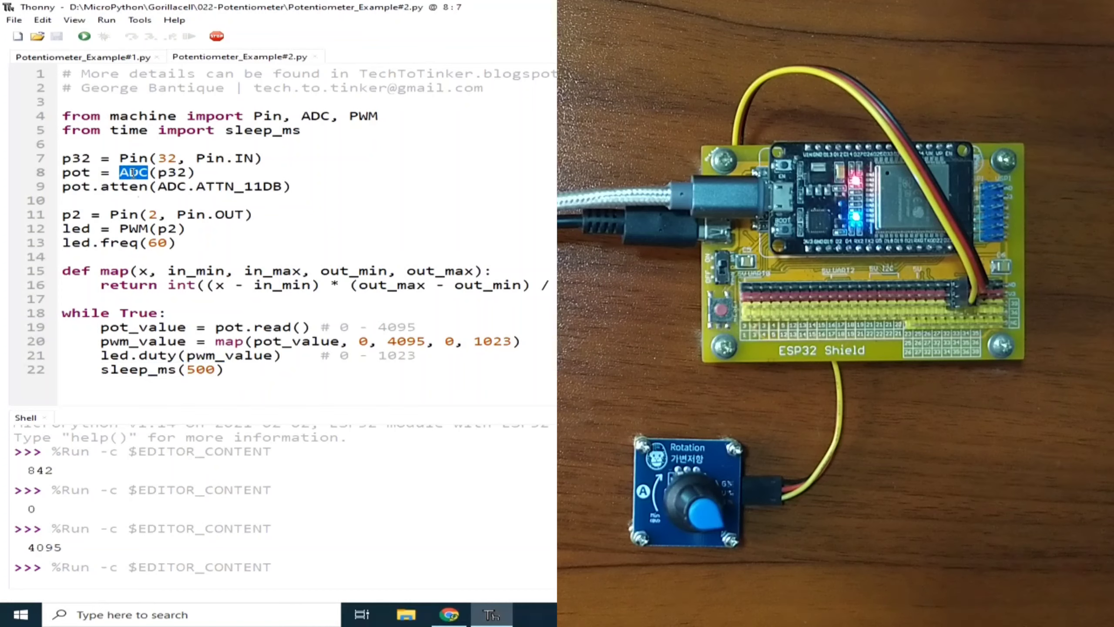
pyautogui.doubleClick(134, 228)
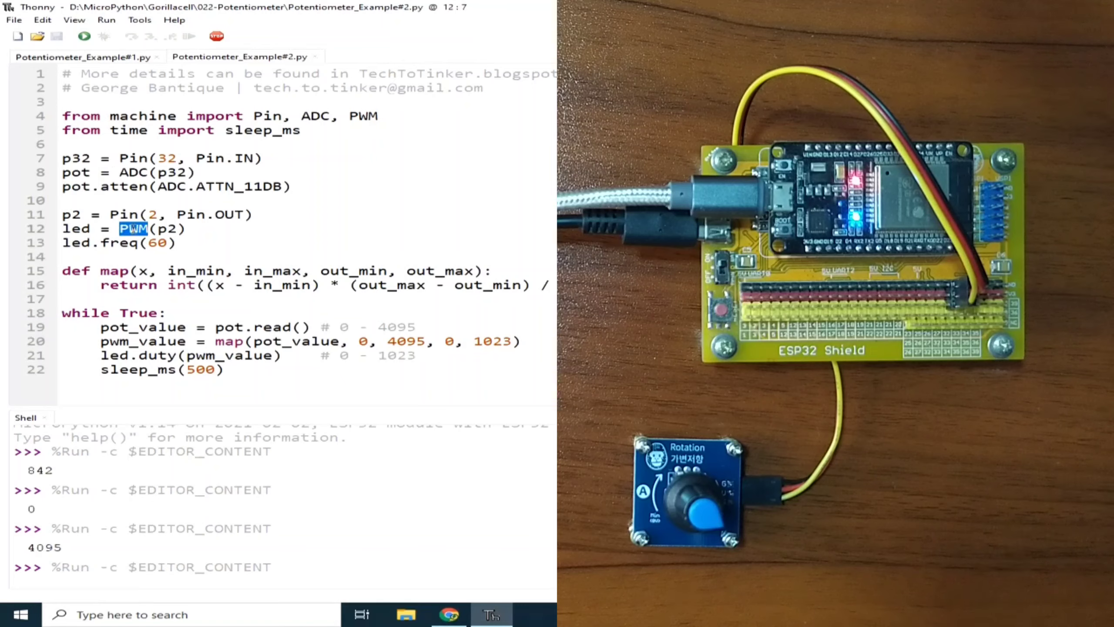
pyautogui.click(448, 615)
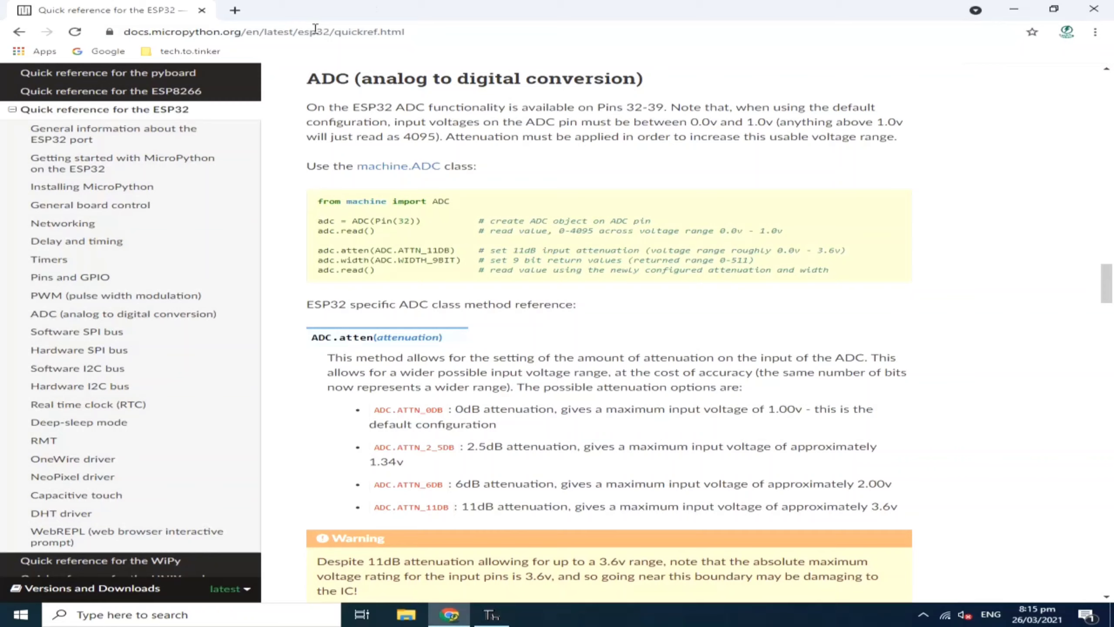
# Select the quick reference URL and scroll the page to the PWM section.
pyautogui.click(284, 31)
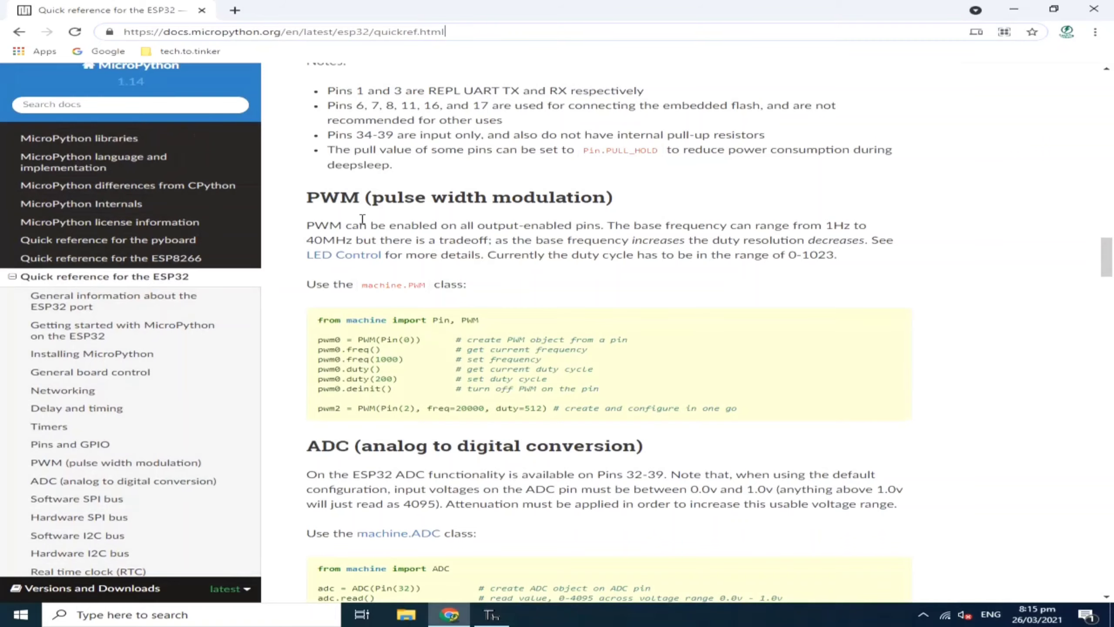
pyautogui.scroll(-3)
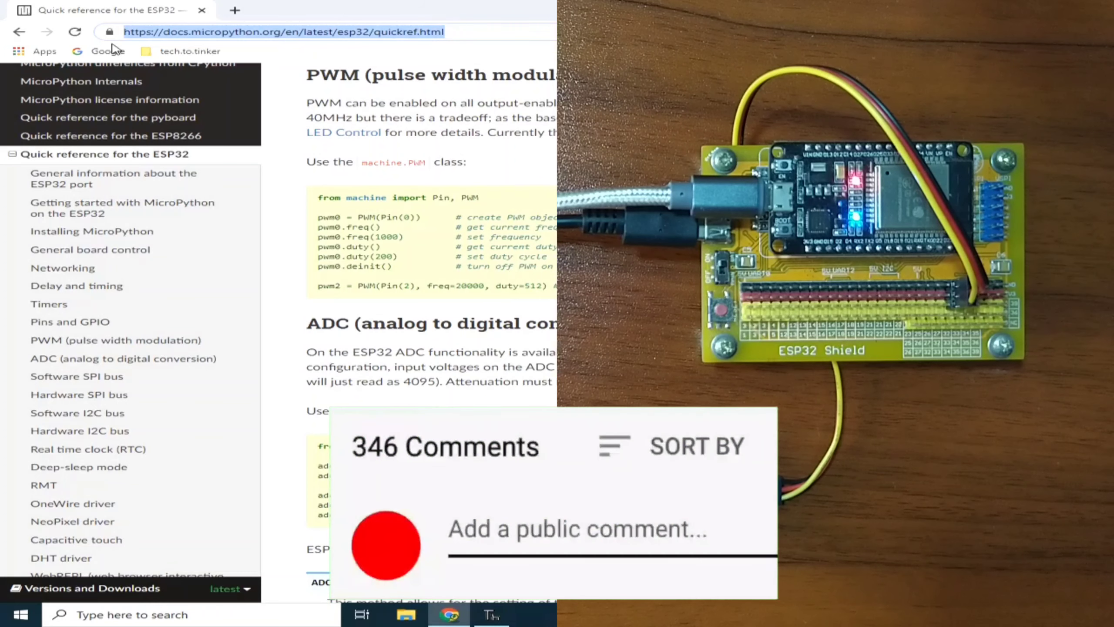
pyautogui.write('Great')
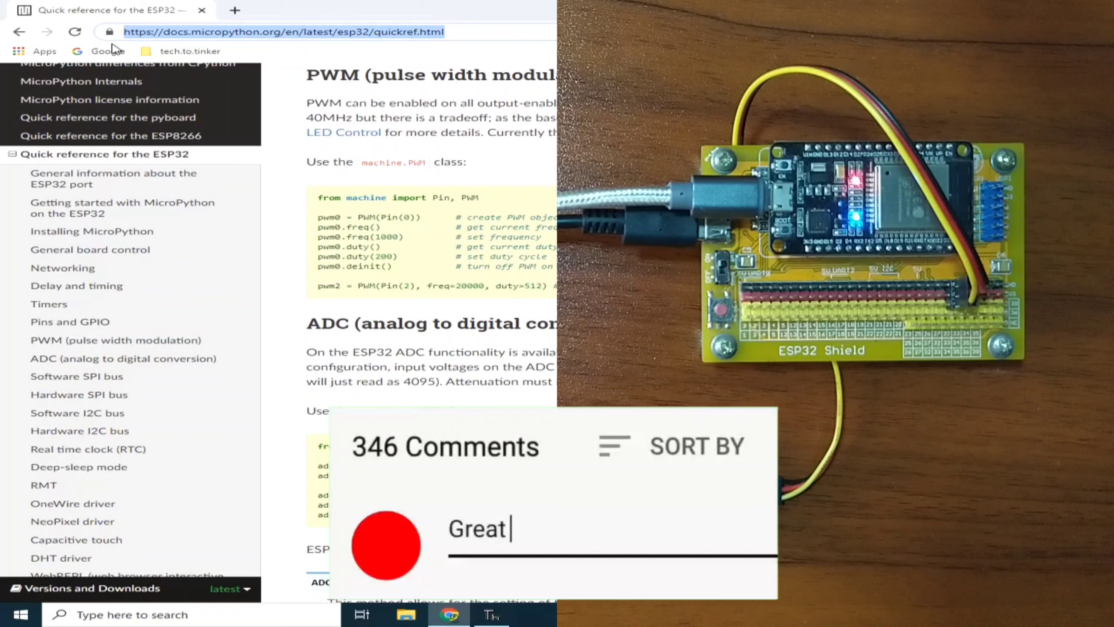